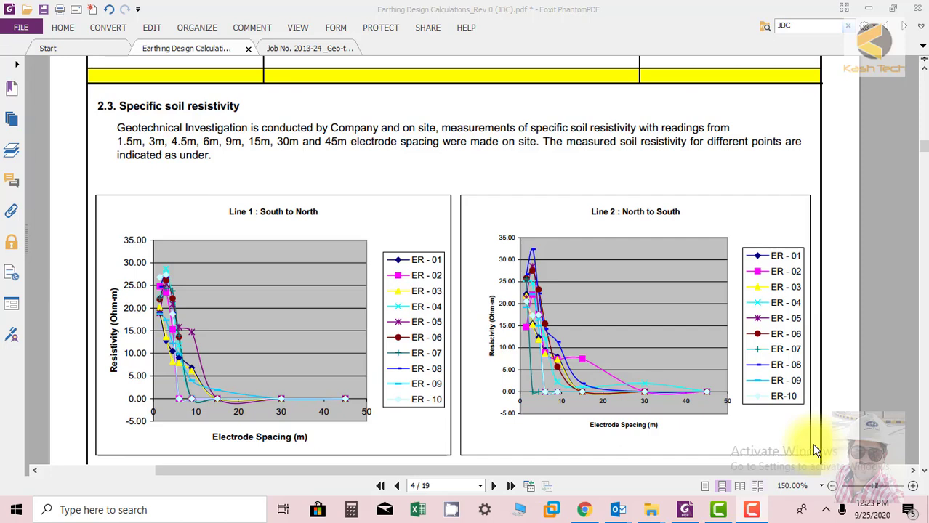
mouse_move(815, 443)
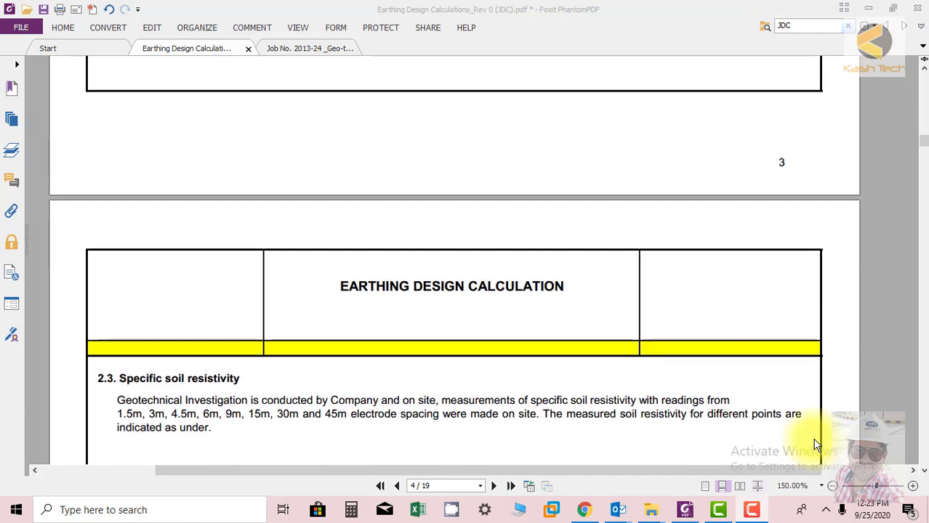
Review page 3's 2.2 Network data for the 380kV network, down to the 1s and 0.5s fault durations
scroll("up", 3)
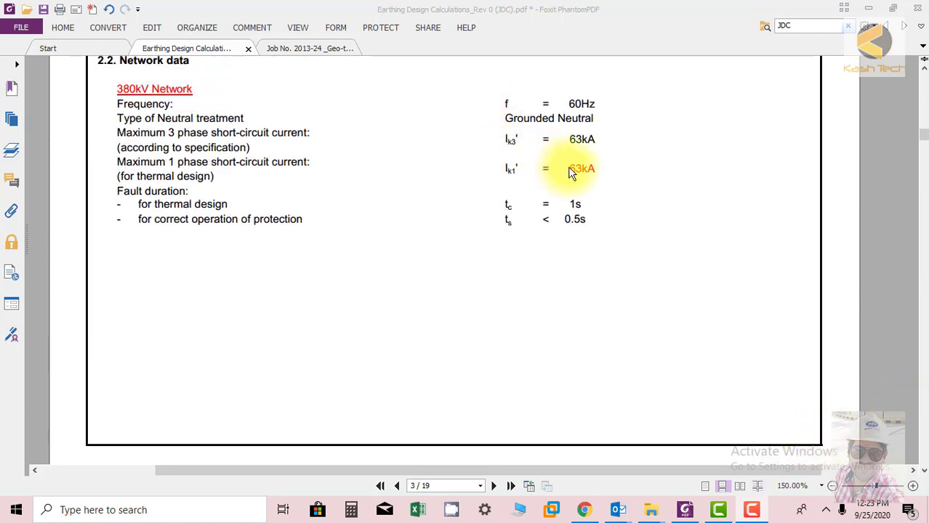
mouse_move(569, 242)
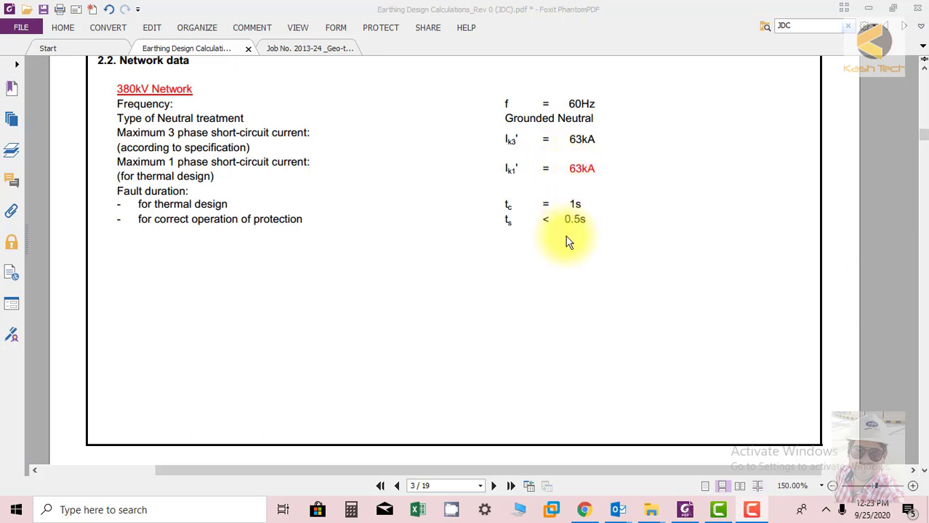
mouse_move(418, 247)
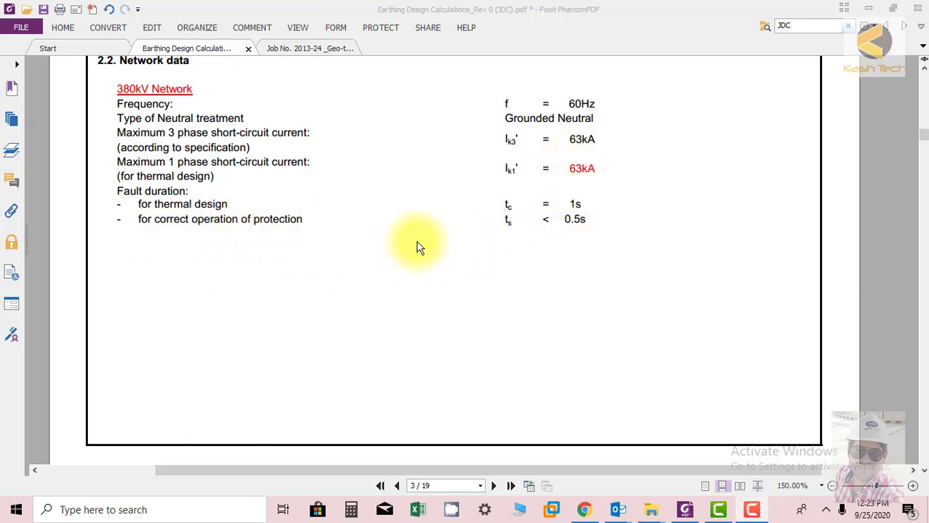
double_click(182, 204)
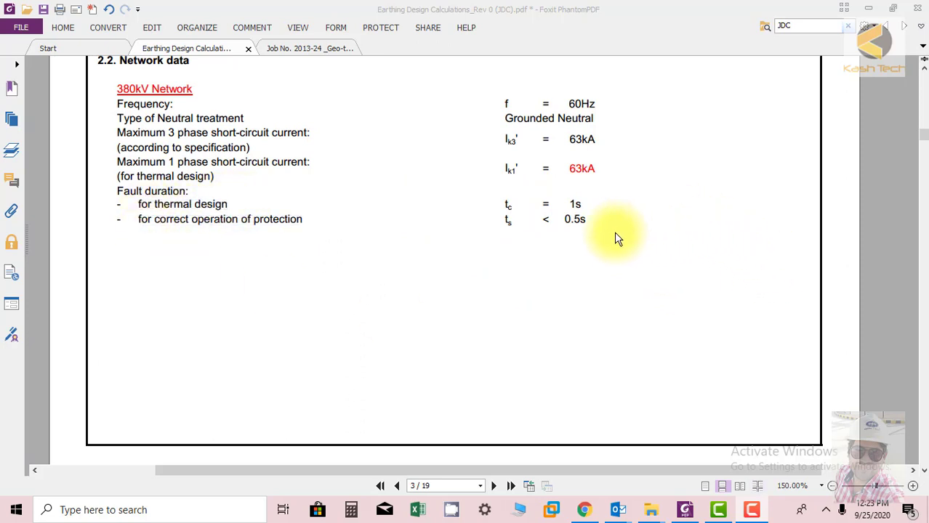
mouse_move(610, 233)
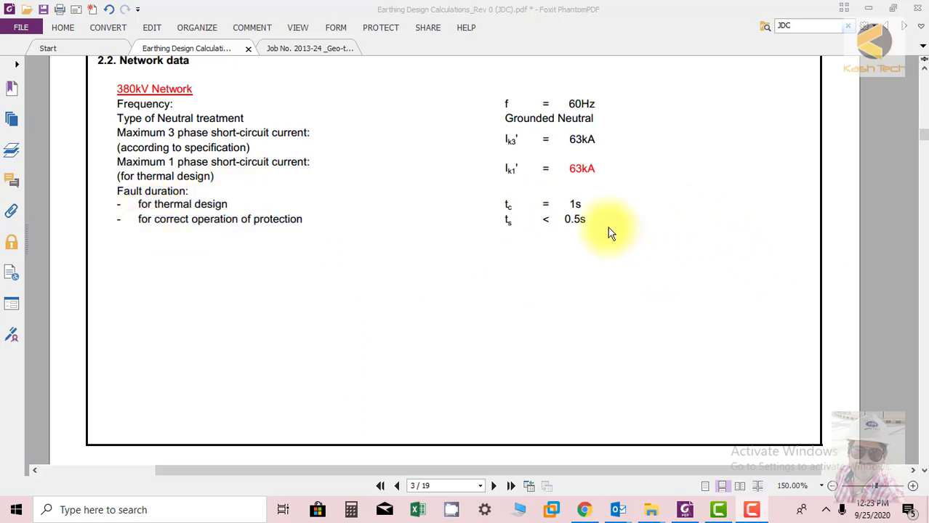
mouse_move(559, 236)
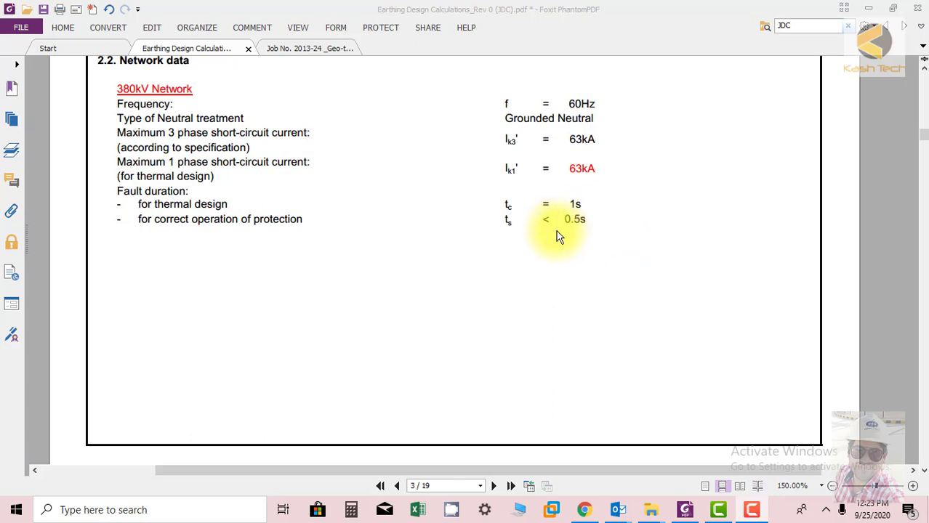
mouse_move(518, 211)
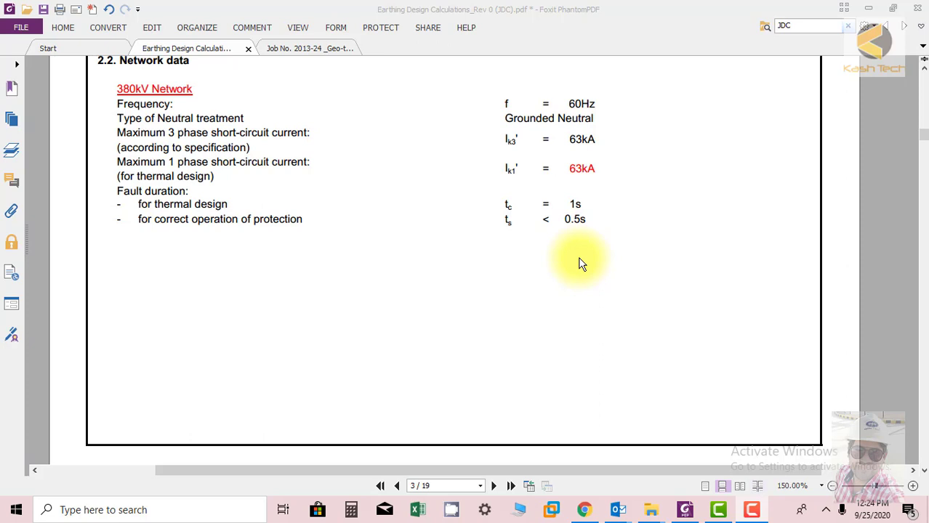
mouse_move(581, 253)
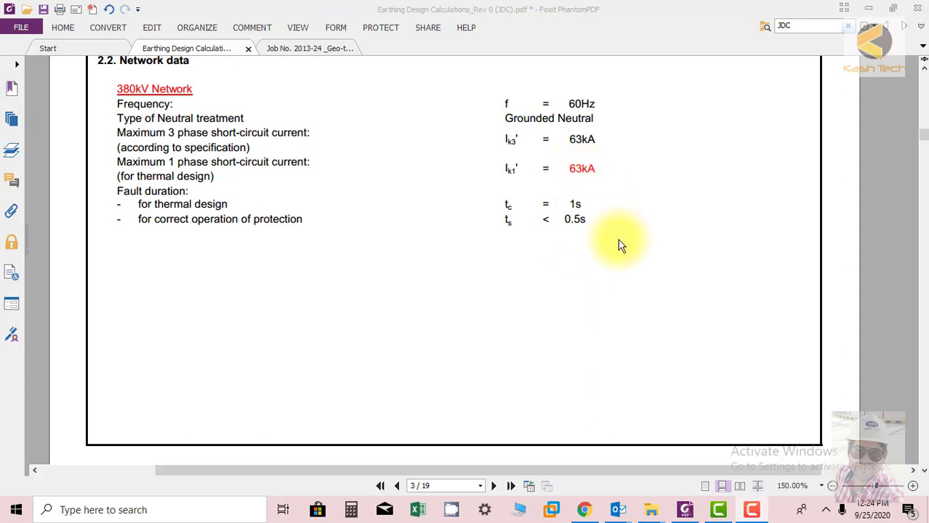
mouse_move(609, 242)
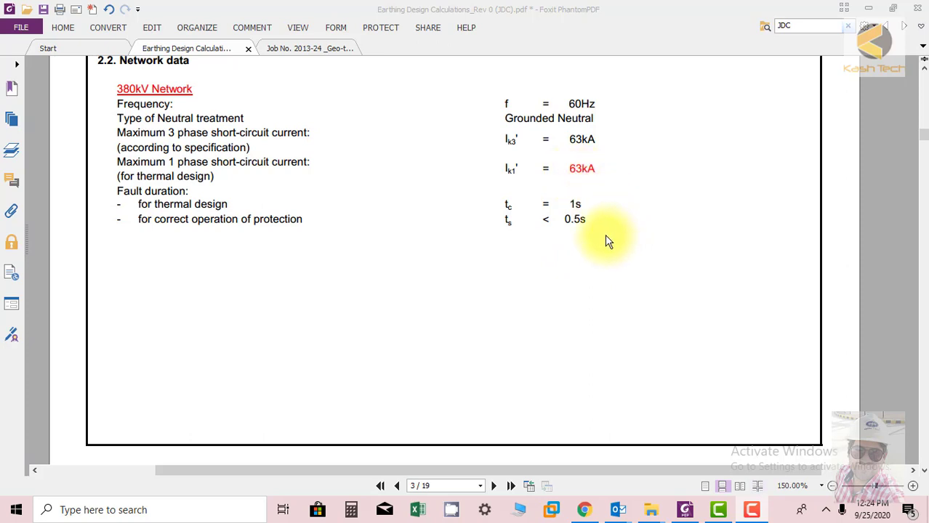
mouse_move(596, 239)
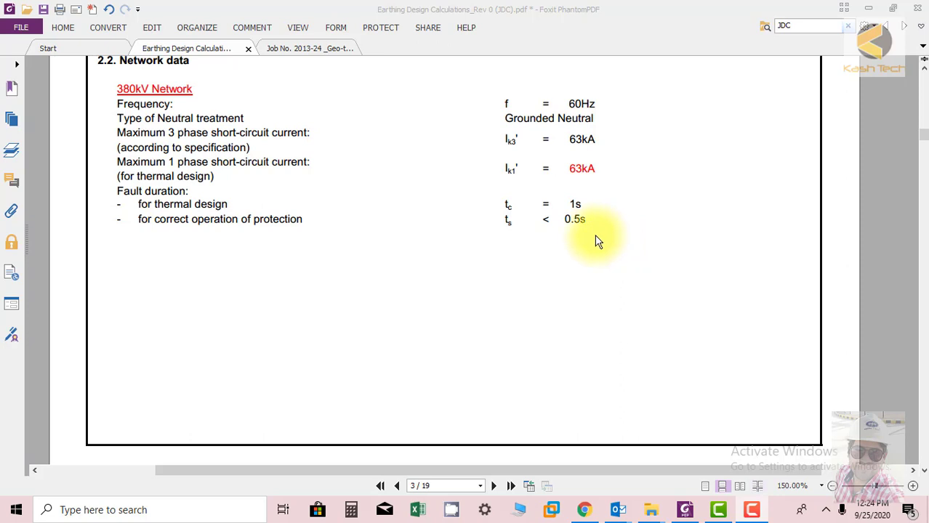
mouse_move(598, 239)
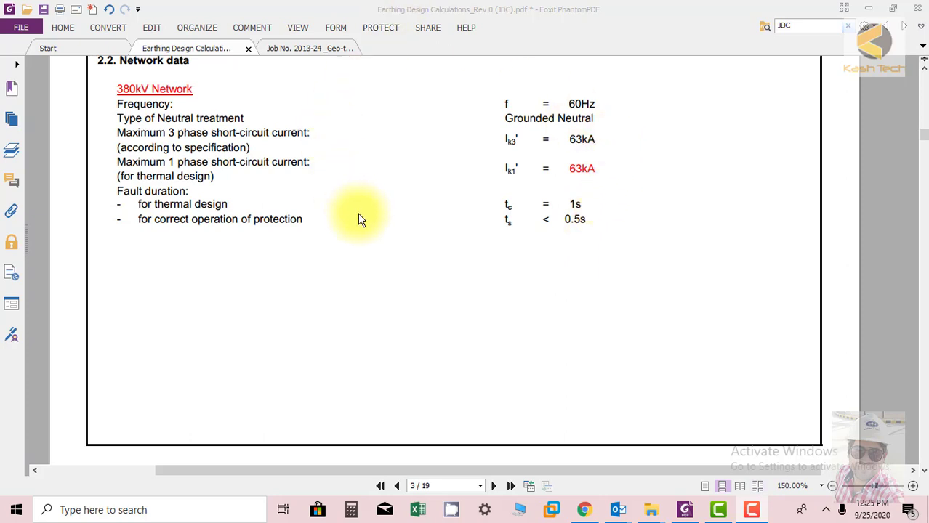
mouse_move(496, 242)
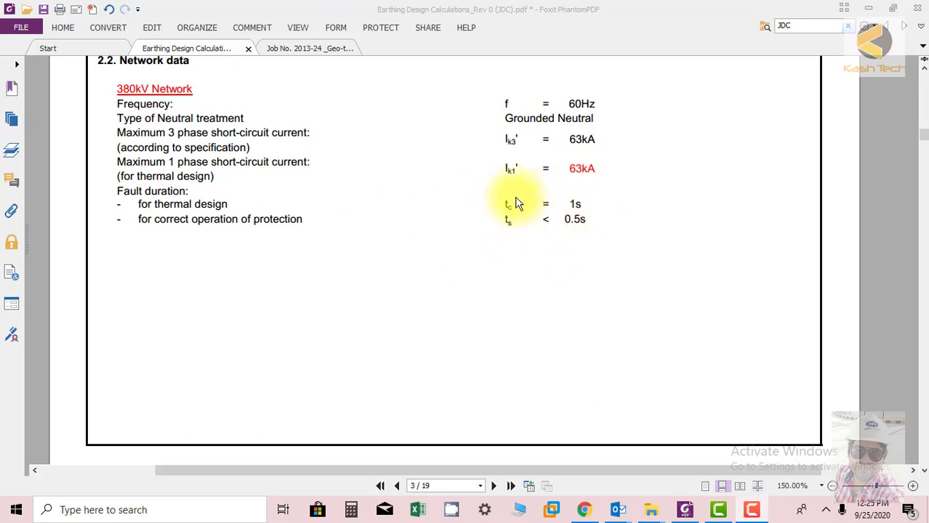
mouse_move(576, 219)
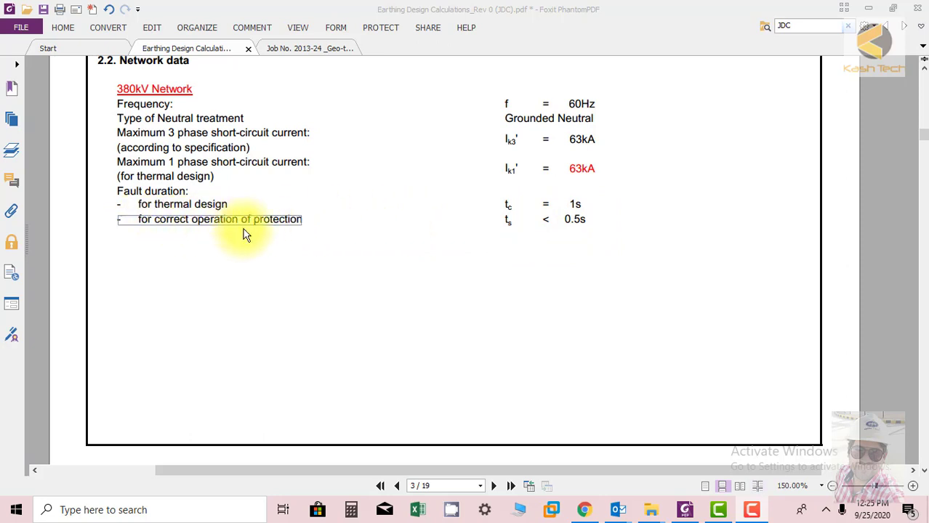
mouse_move(385, 221)
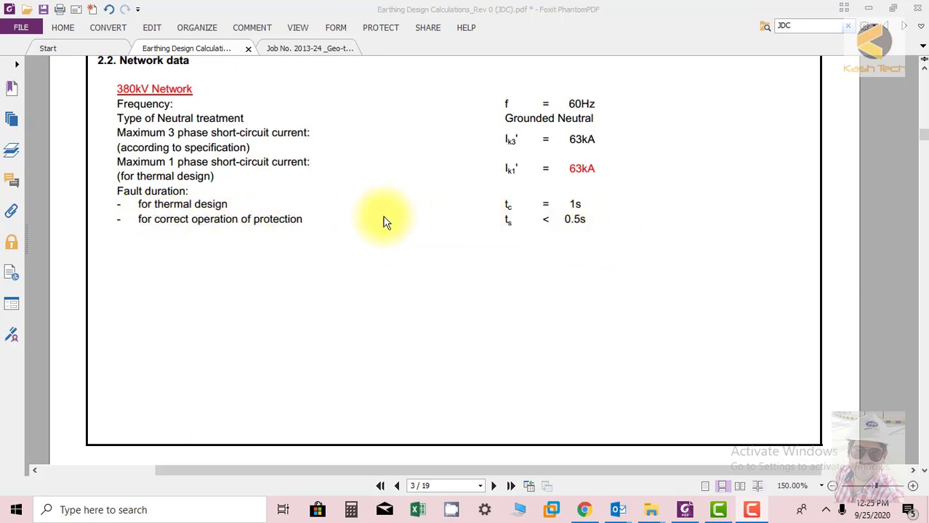
mouse_move(458, 214)
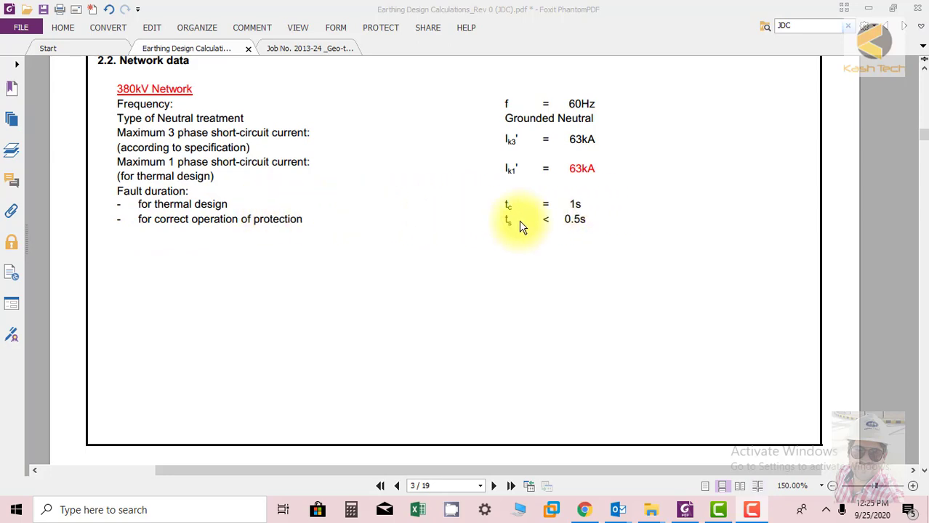
Scroll to page 4's section 2.3 Specific soil resistivity with the Line 1 and Line 2 charts
scroll("down", 3)
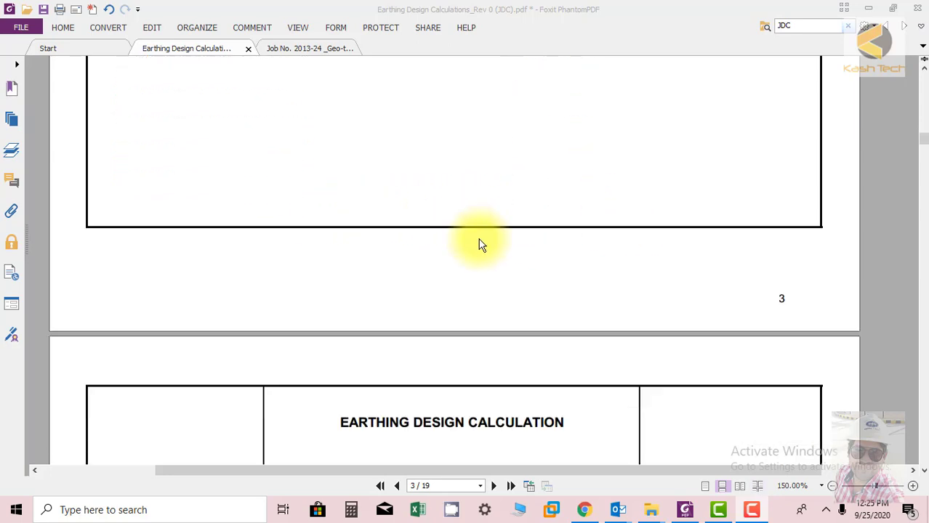
scroll("down", 3)
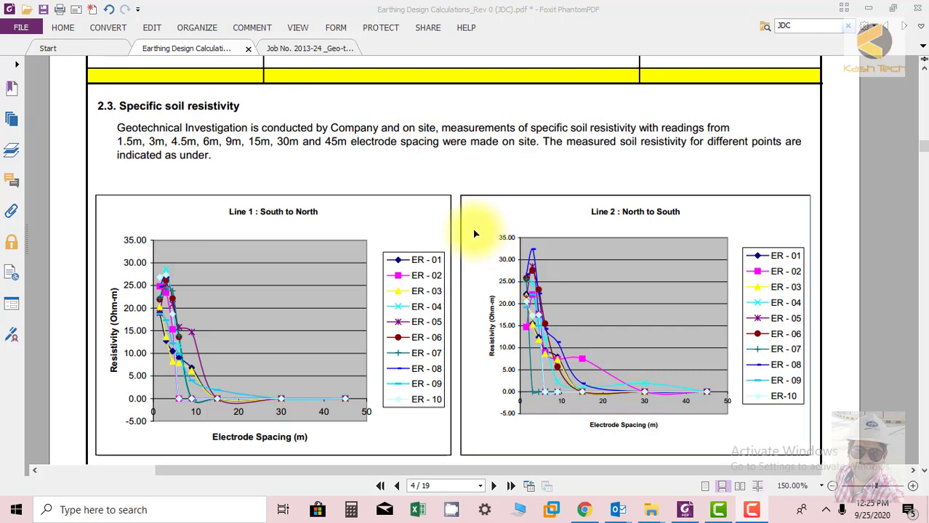
mouse_move(473, 234)
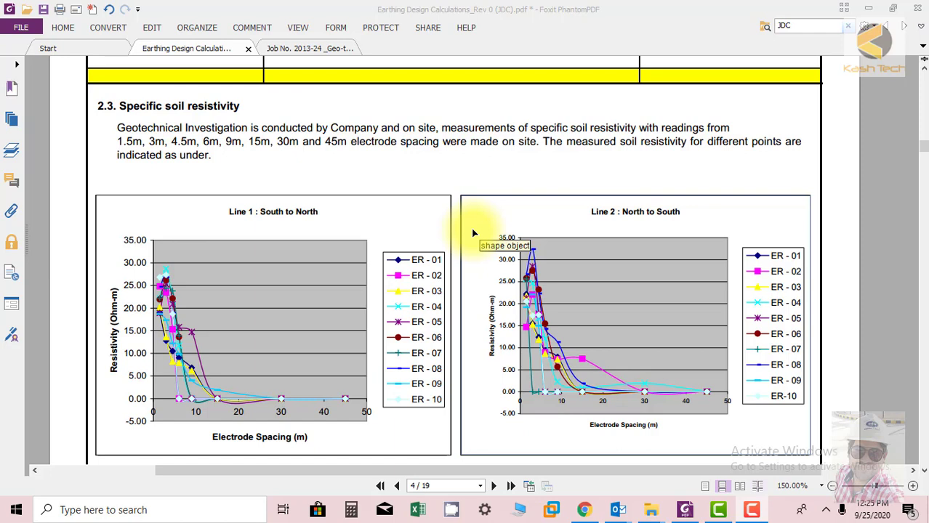
mouse_move(472, 232)
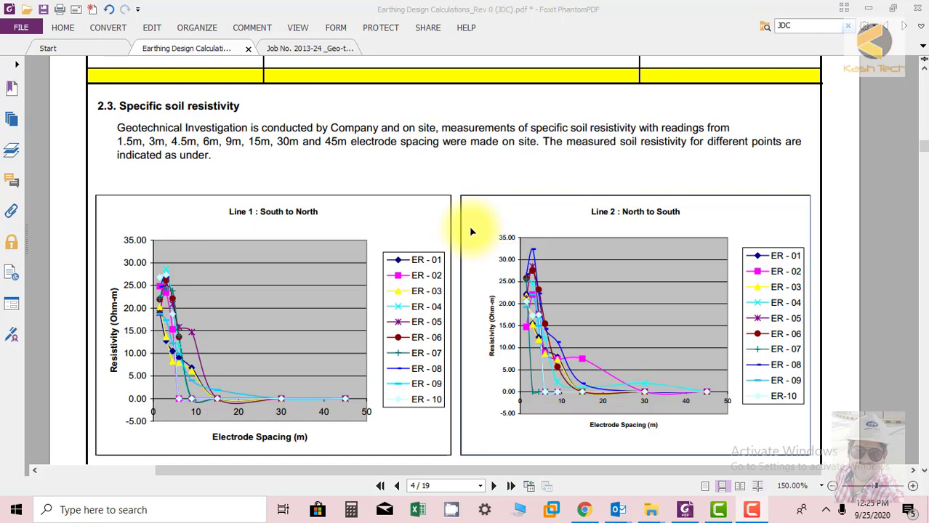
mouse_move(433, 228)
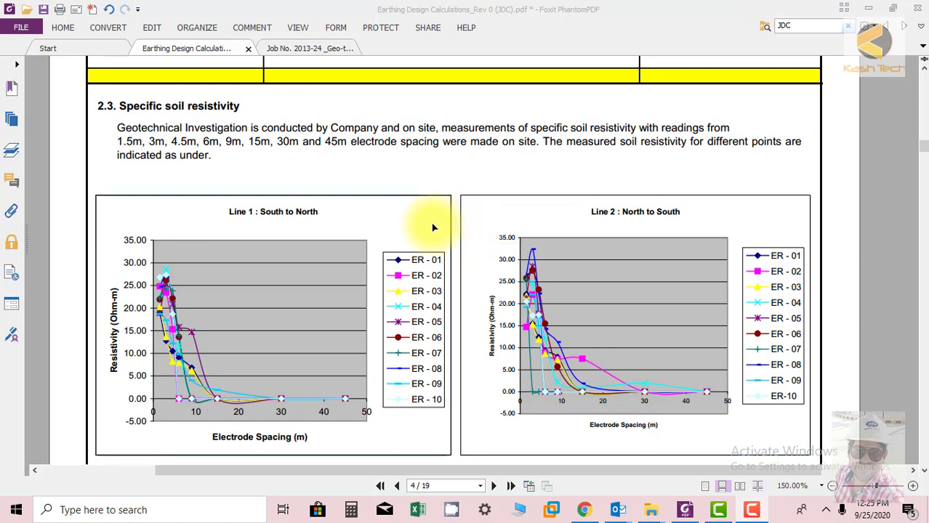
mouse_move(406, 210)
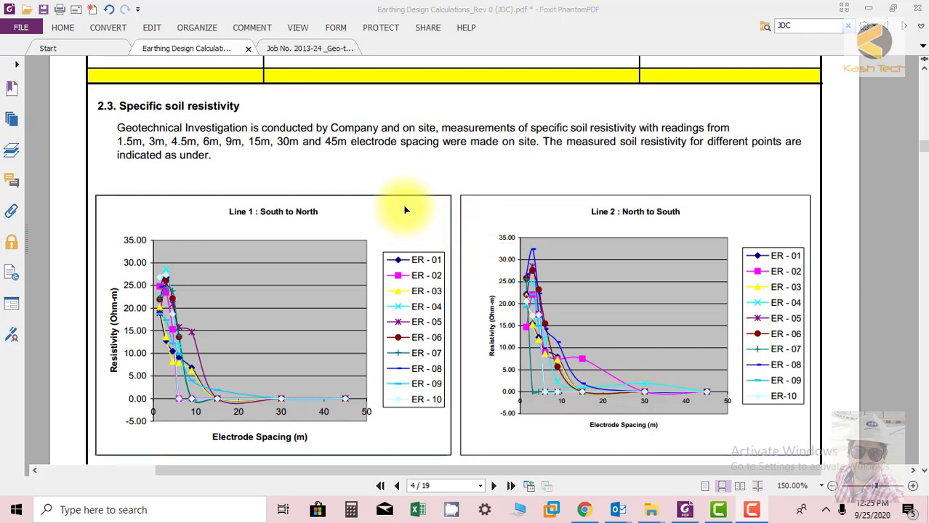
mouse_move(450, 191)
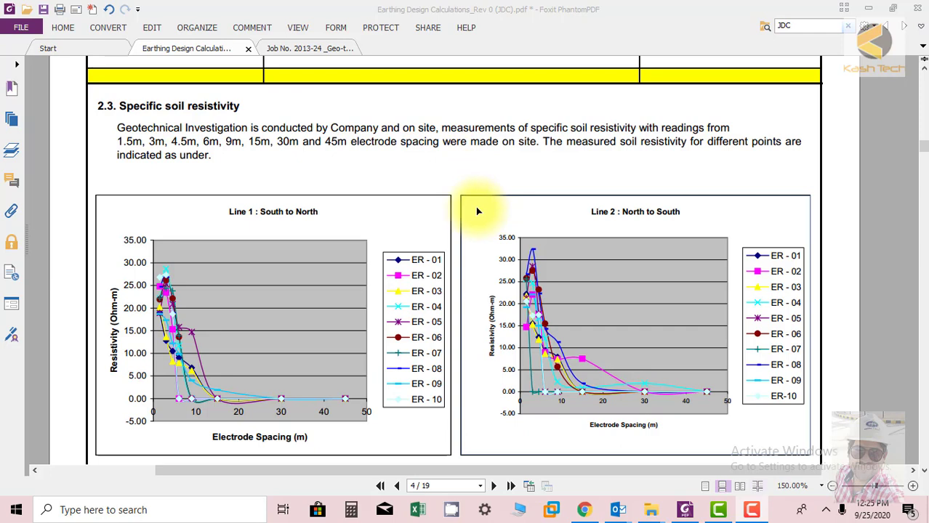
mouse_move(479, 211)
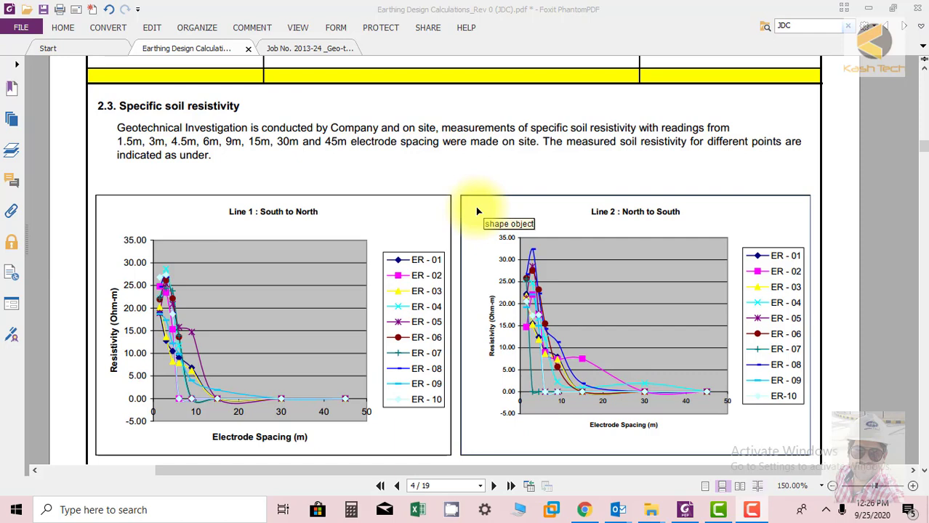
mouse_move(172, 209)
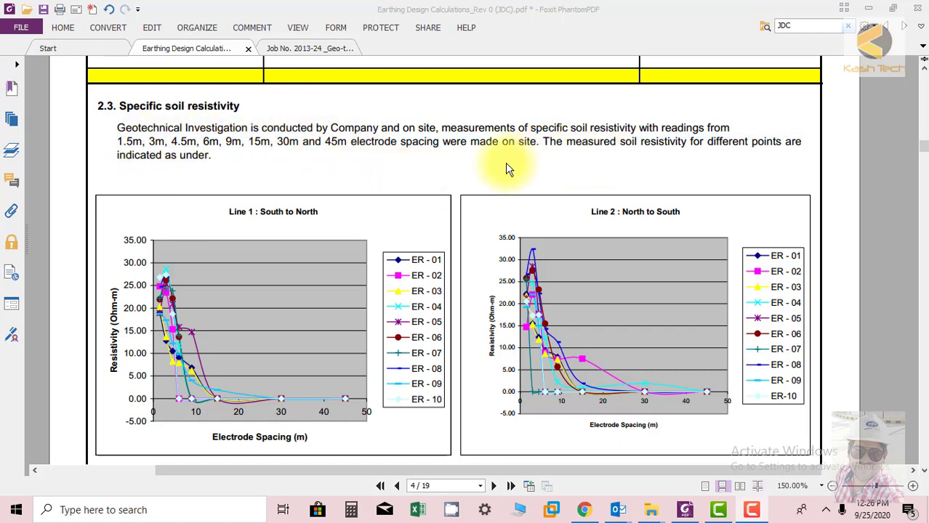
mouse_move(261, 190)
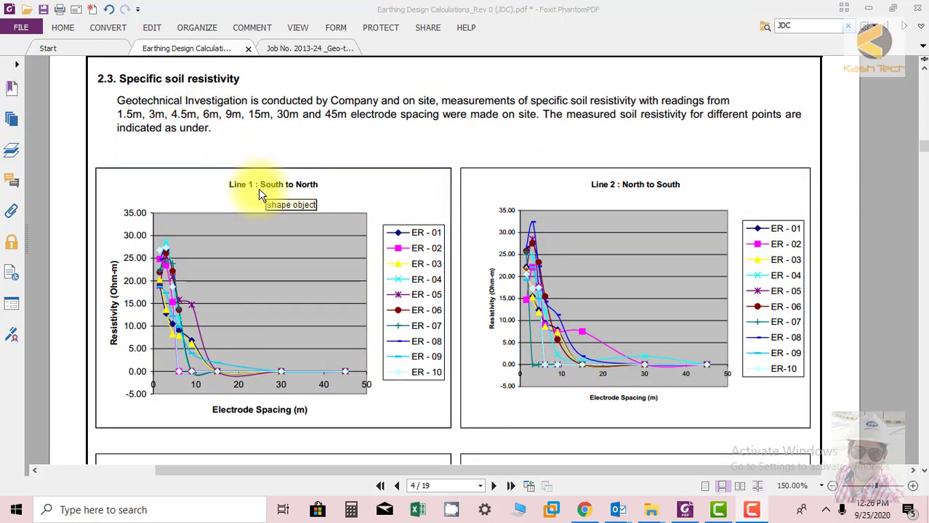
Scroll to the Line 3 West to East and Line 4 East to West charts
scroll("down", 3)
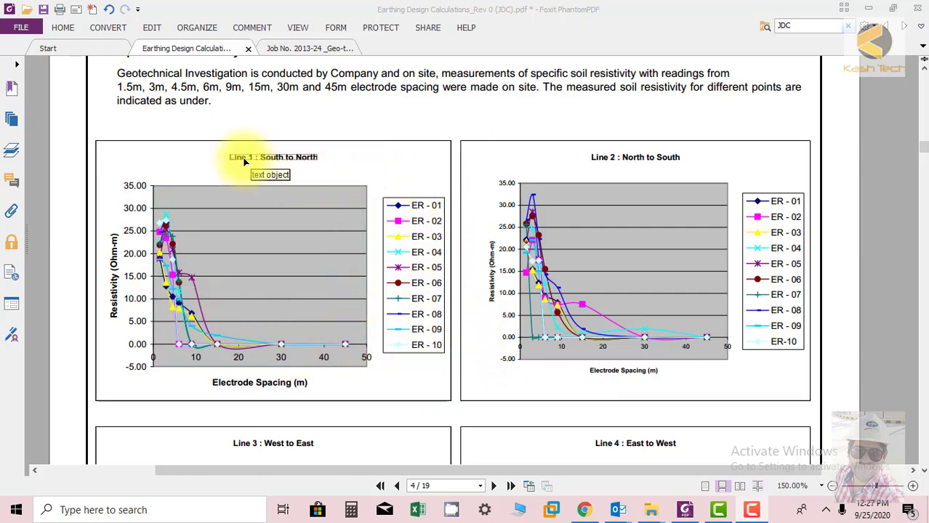
mouse_move(309, 164)
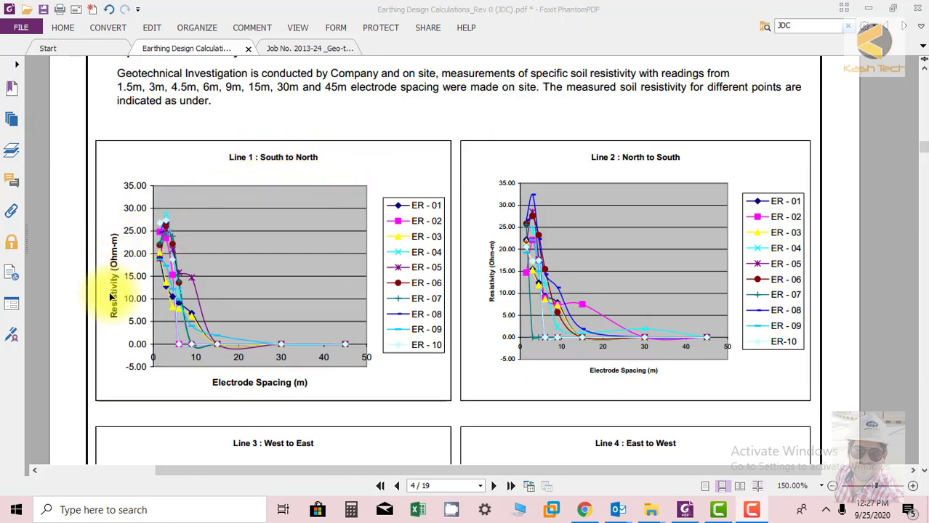
mouse_move(127, 291)
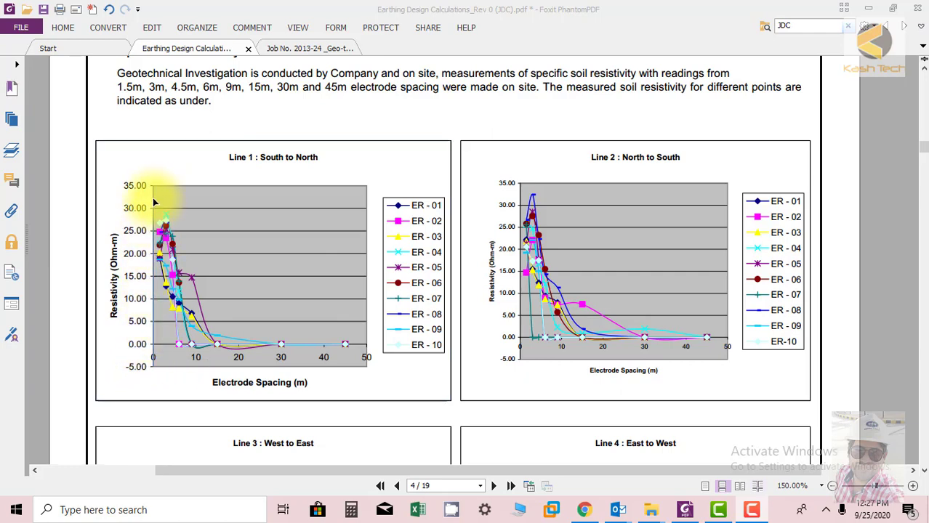
mouse_move(168, 366)
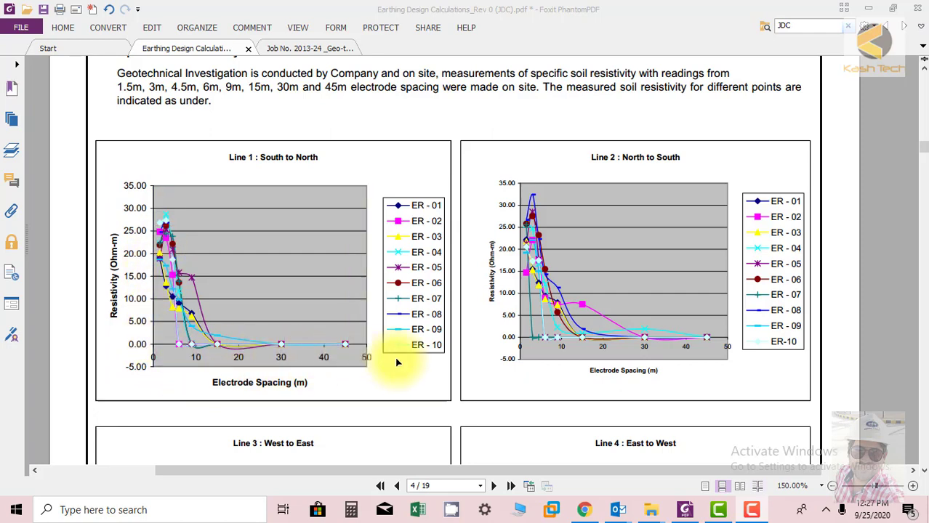
mouse_move(176, 357)
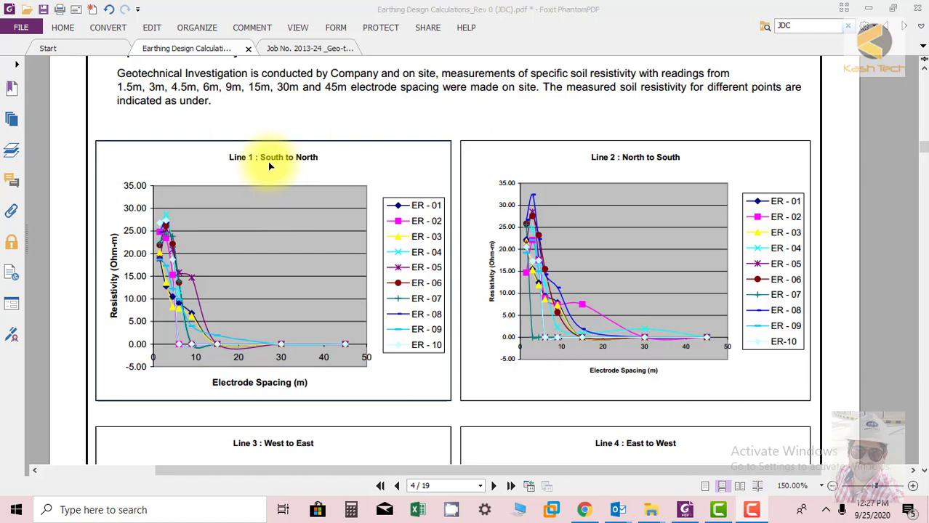
mouse_move(568, 211)
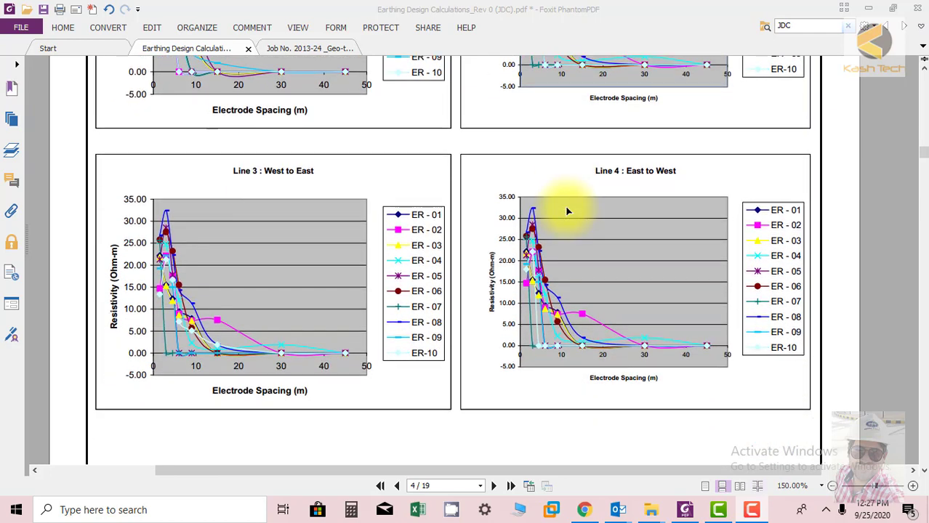
mouse_move(355, 272)
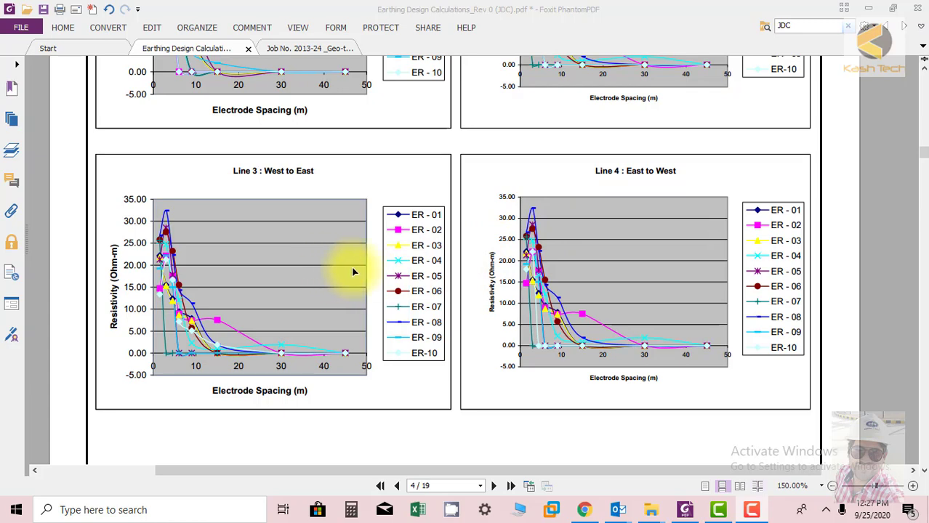
Scroll through Lines 5 and 6 to page 5's Line 7 and Line 8 charts and the soil note
scroll("down", 3)
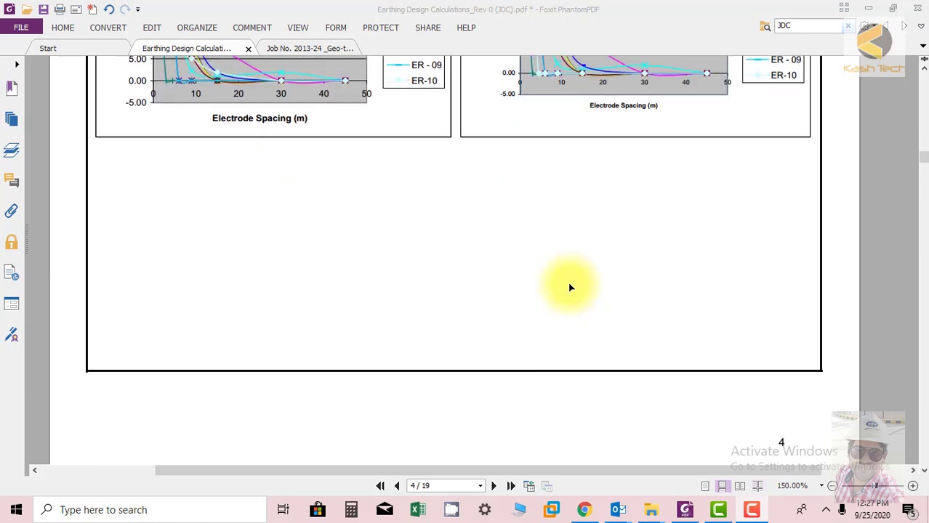
scroll("down", 3)
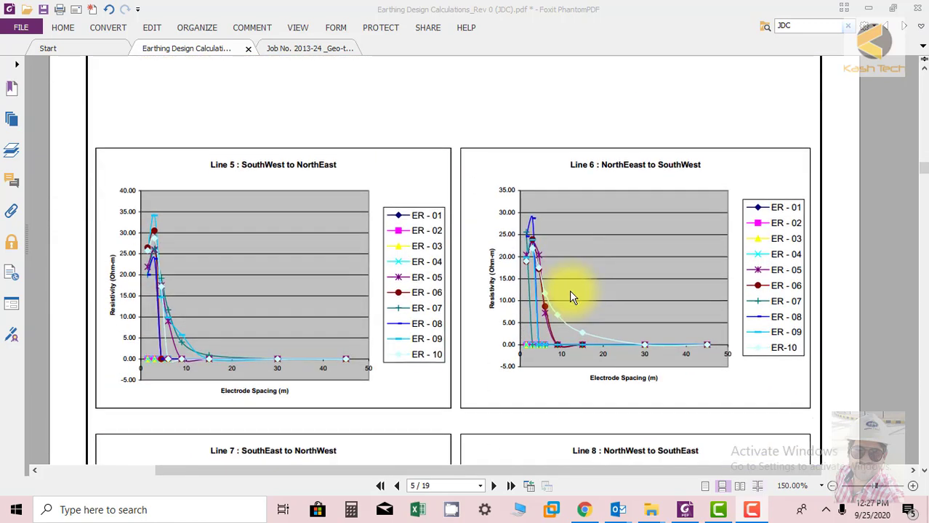
scroll("down", 3)
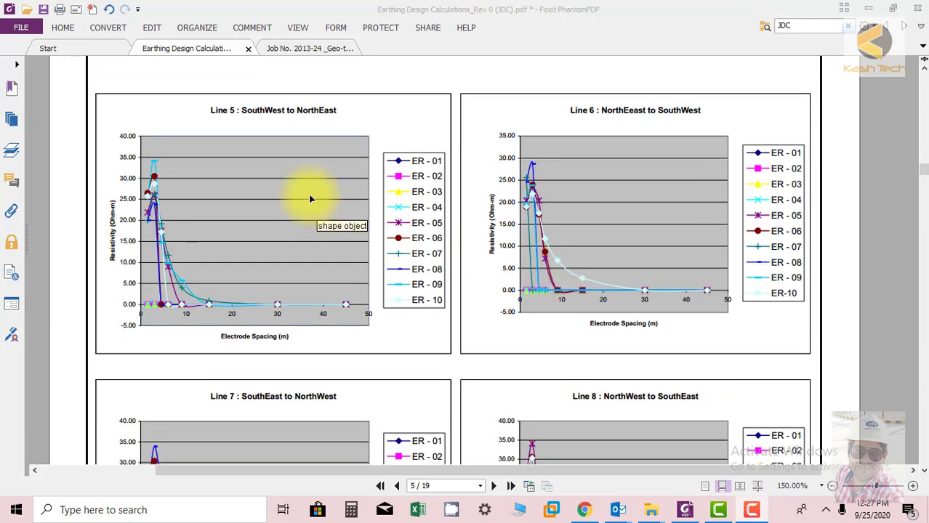
mouse_move(341, 173)
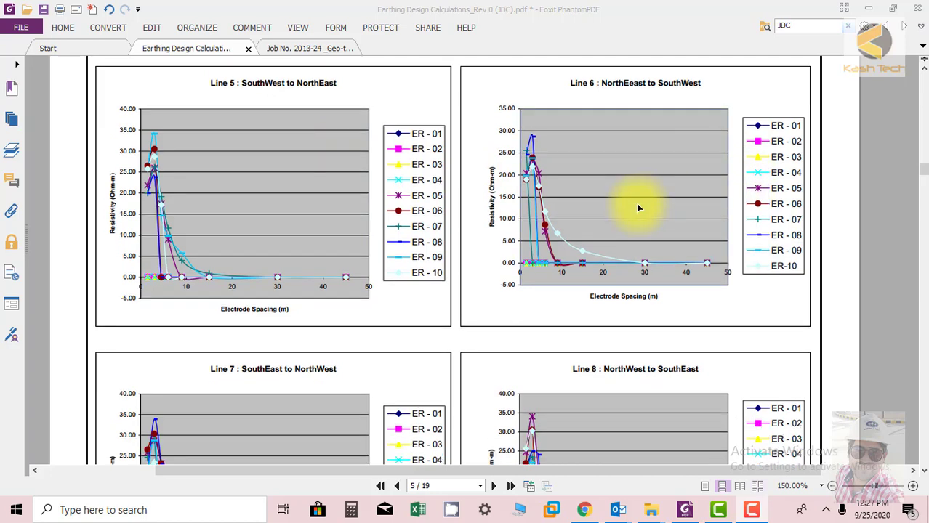
scroll("down", 3)
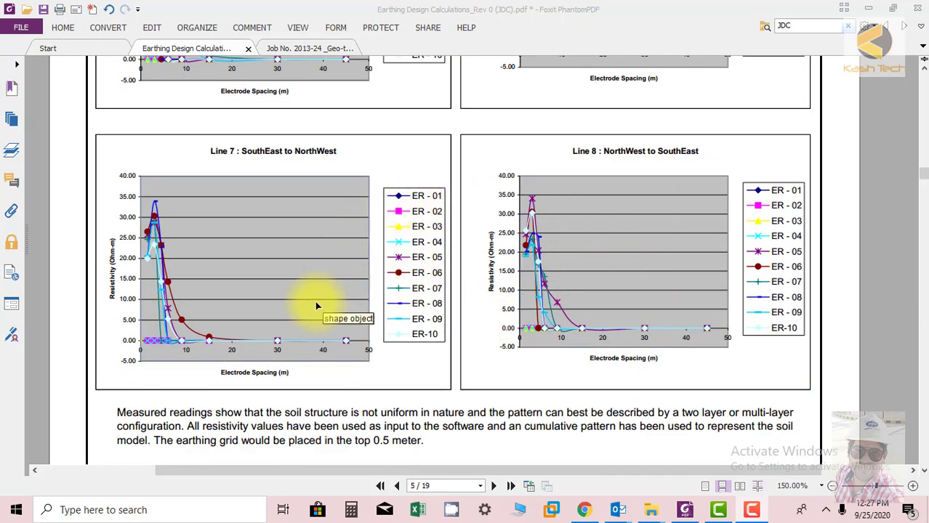
Bring the soil conclusion and the 2.4 Earthing Design Software heading on CDEGS into view
scroll("down", 3)
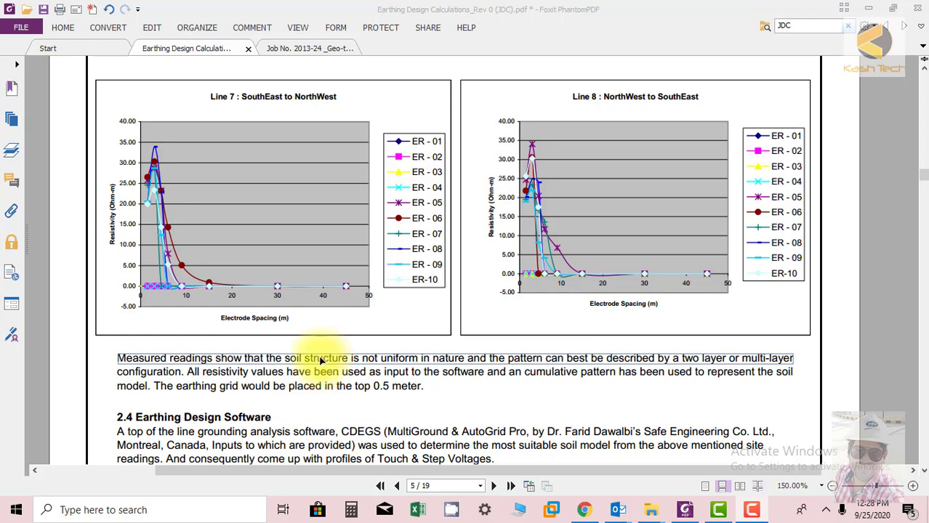
mouse_move(320, 361)
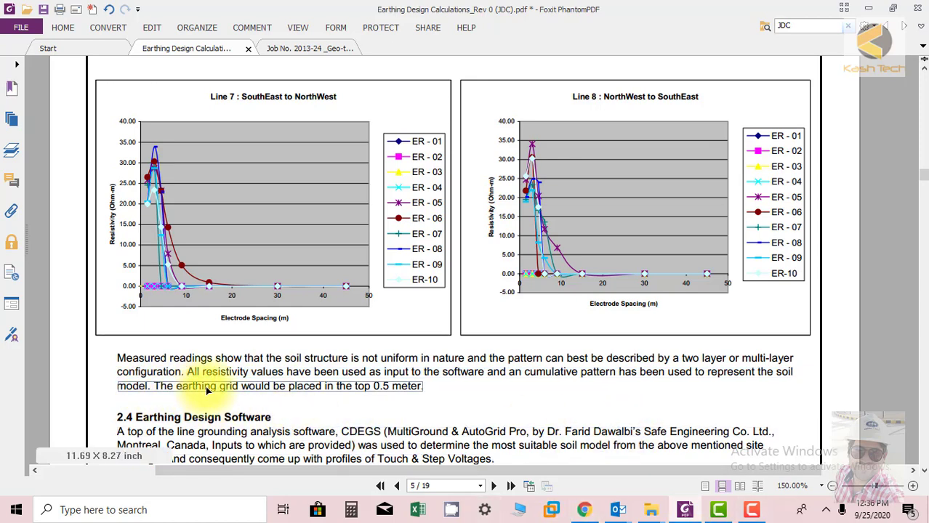
mouse_move(207, 386)
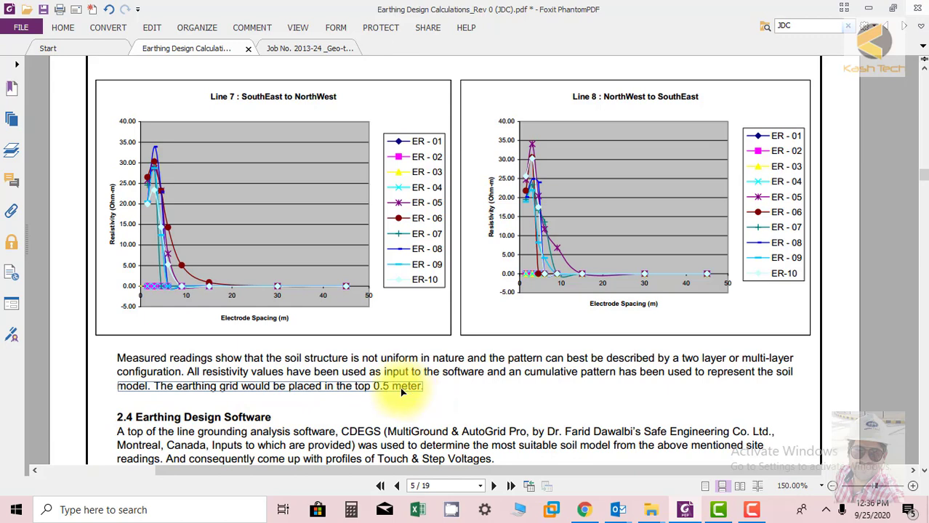
Go back to page 4's Line 3 West to East and Line 4 East to West charts
scroll("down", 3)
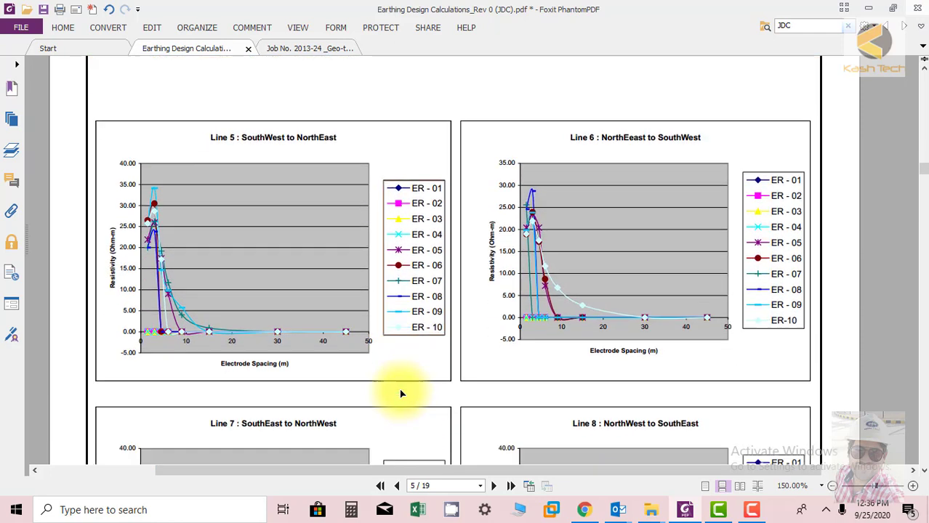
scroll("down", 3)
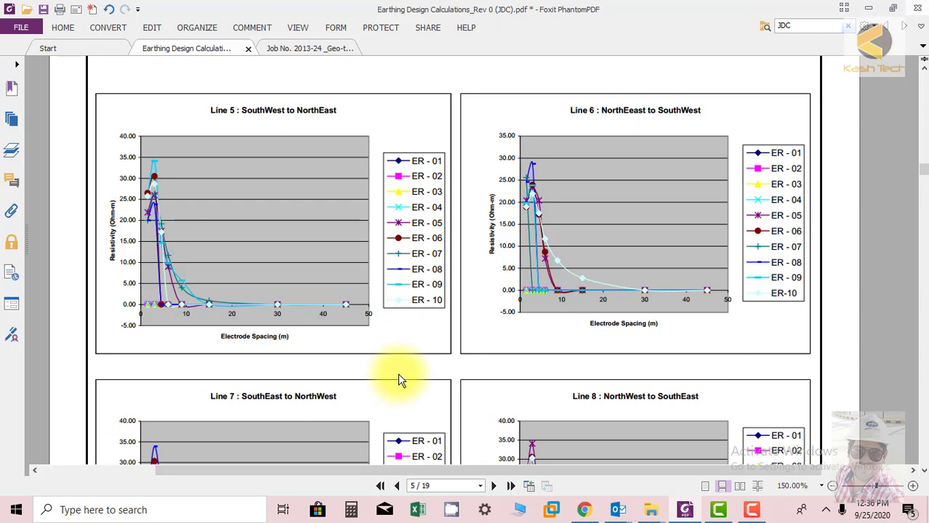
mouse_move(388, 376)
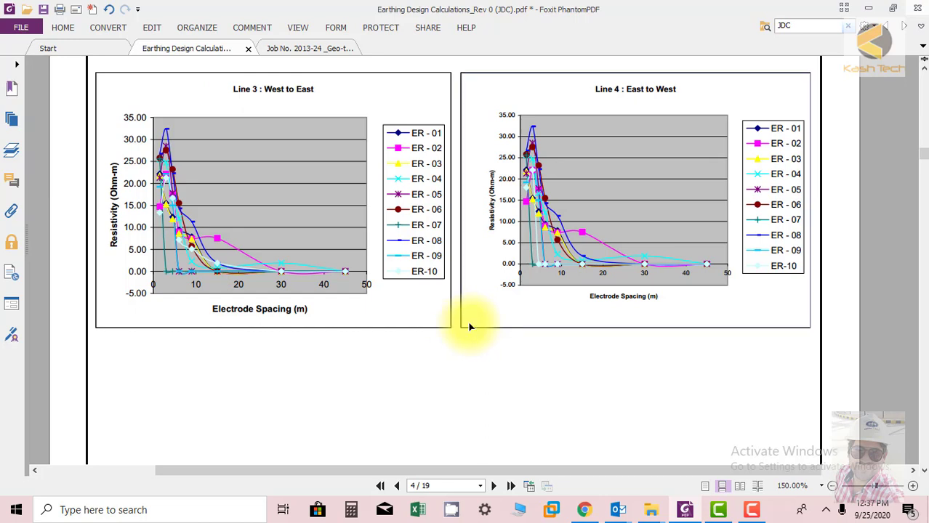
left_click(751, 510)
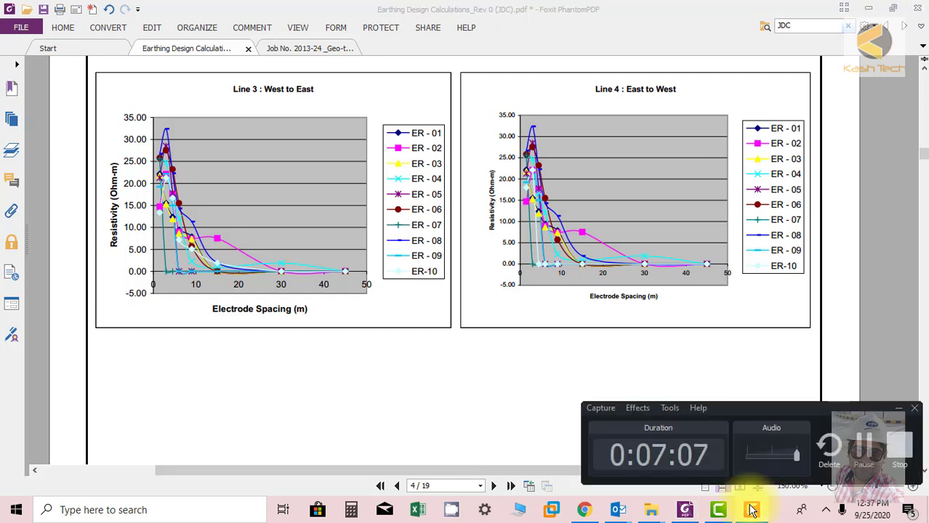